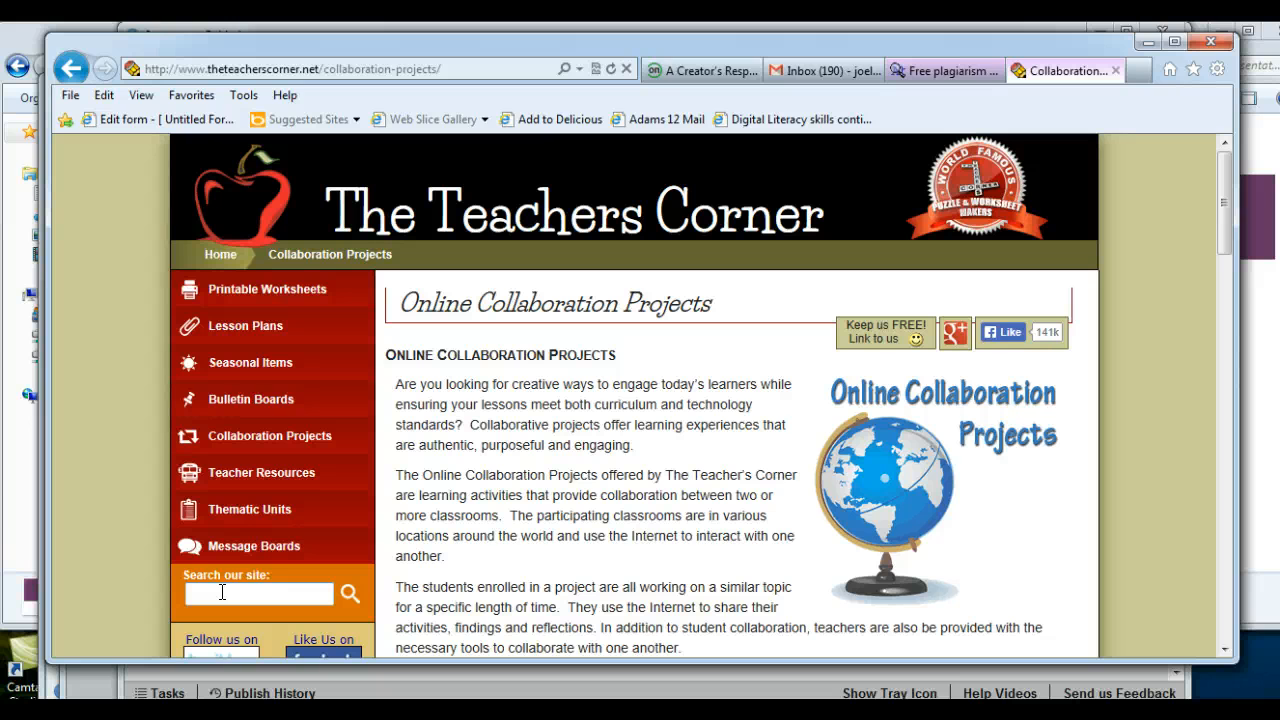
mouse_move(1076, 408)
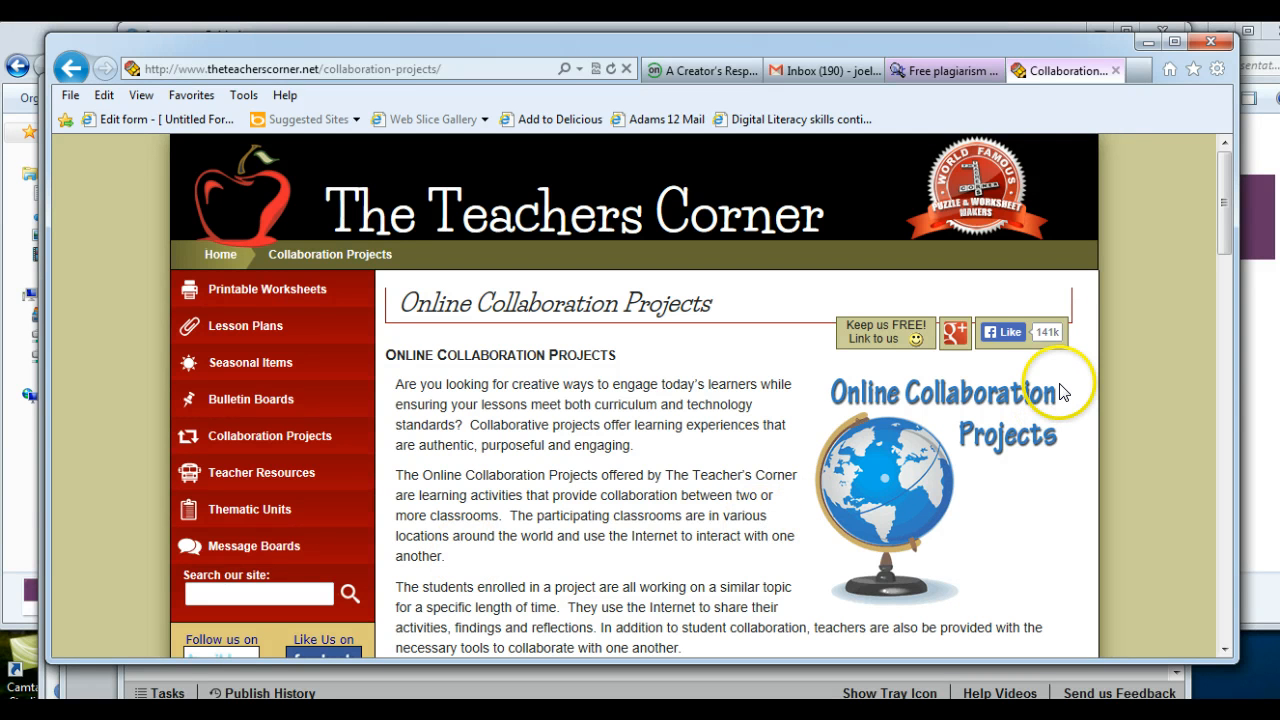
mouse_move(1212, 218)
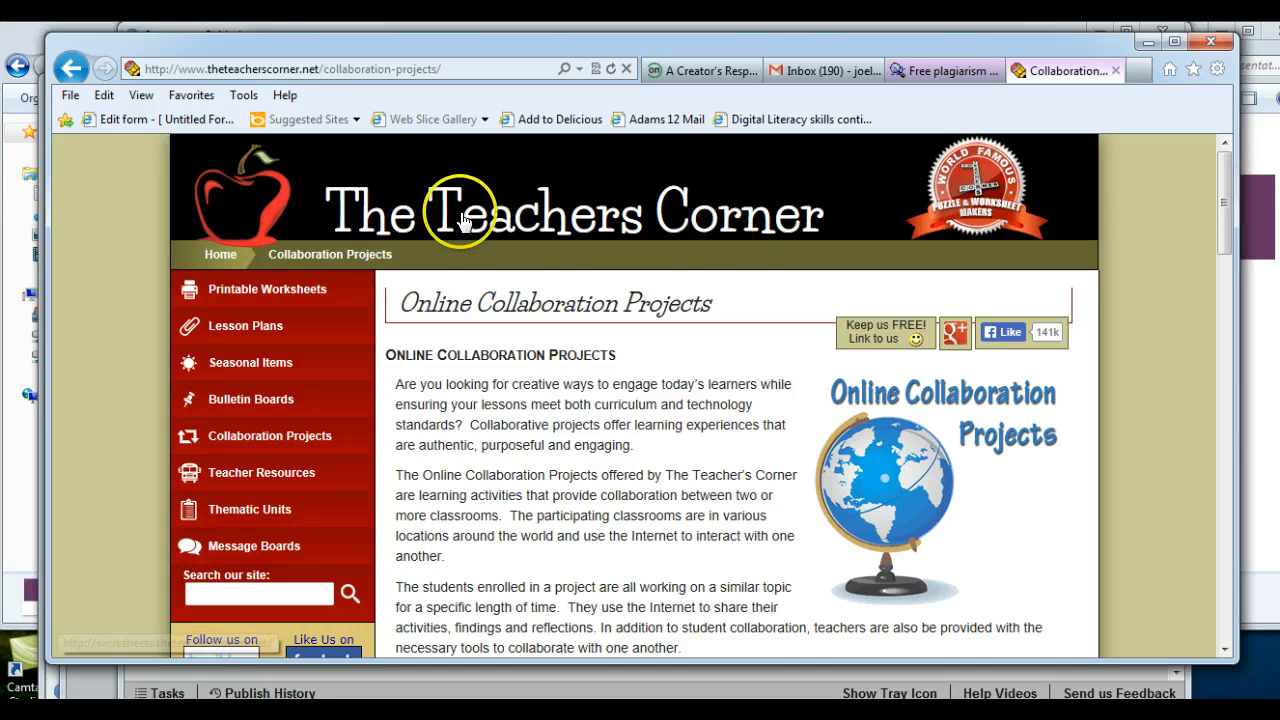
mouse_move(762, 224)
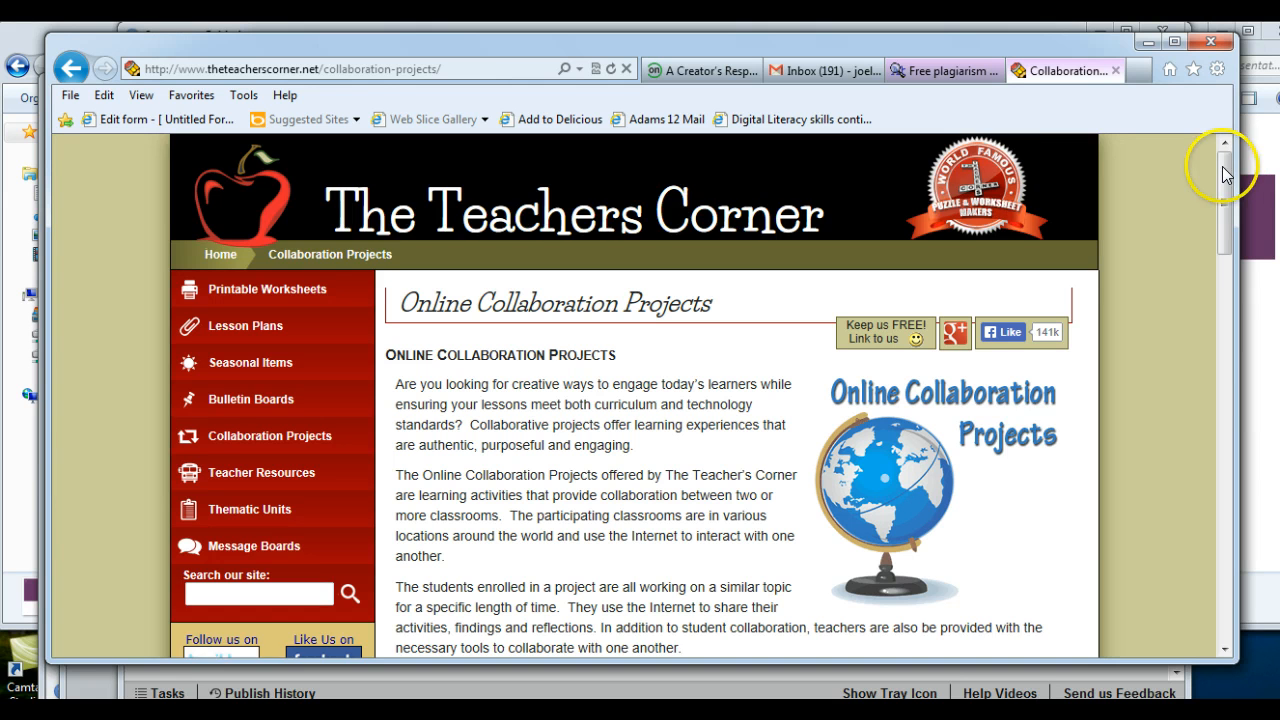
scroll(down, 3)
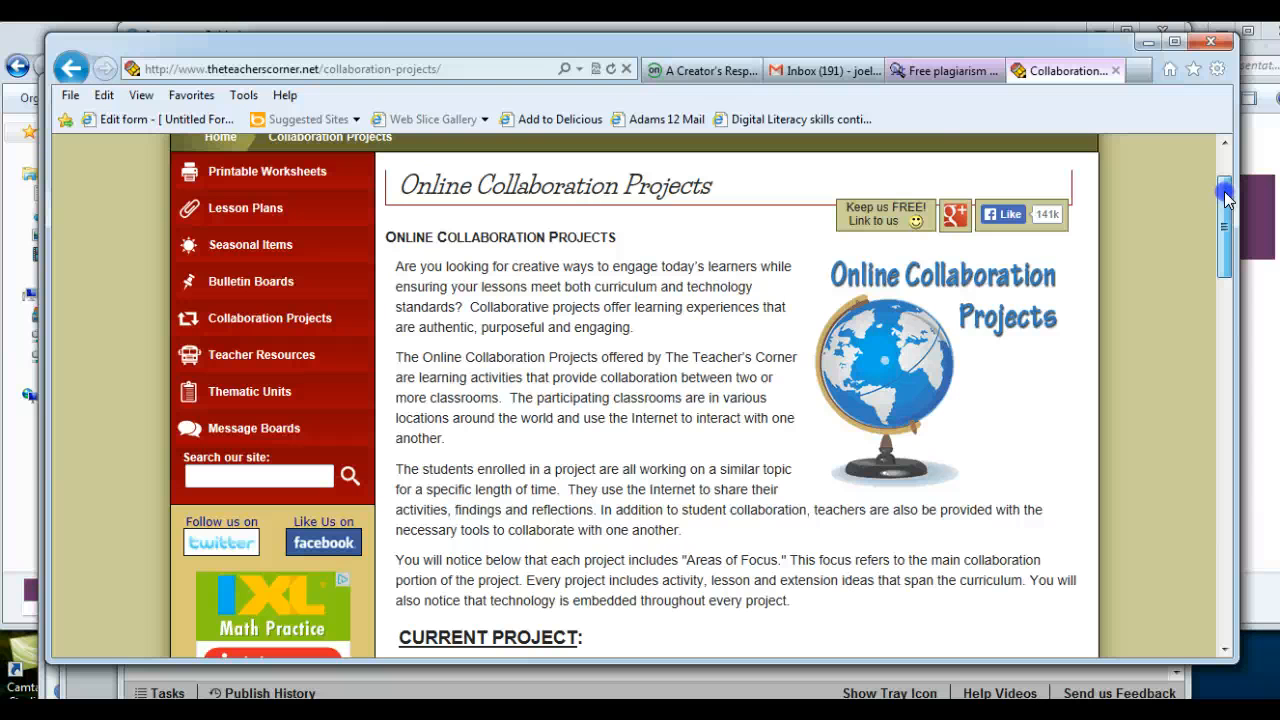
scroll(down, 3)
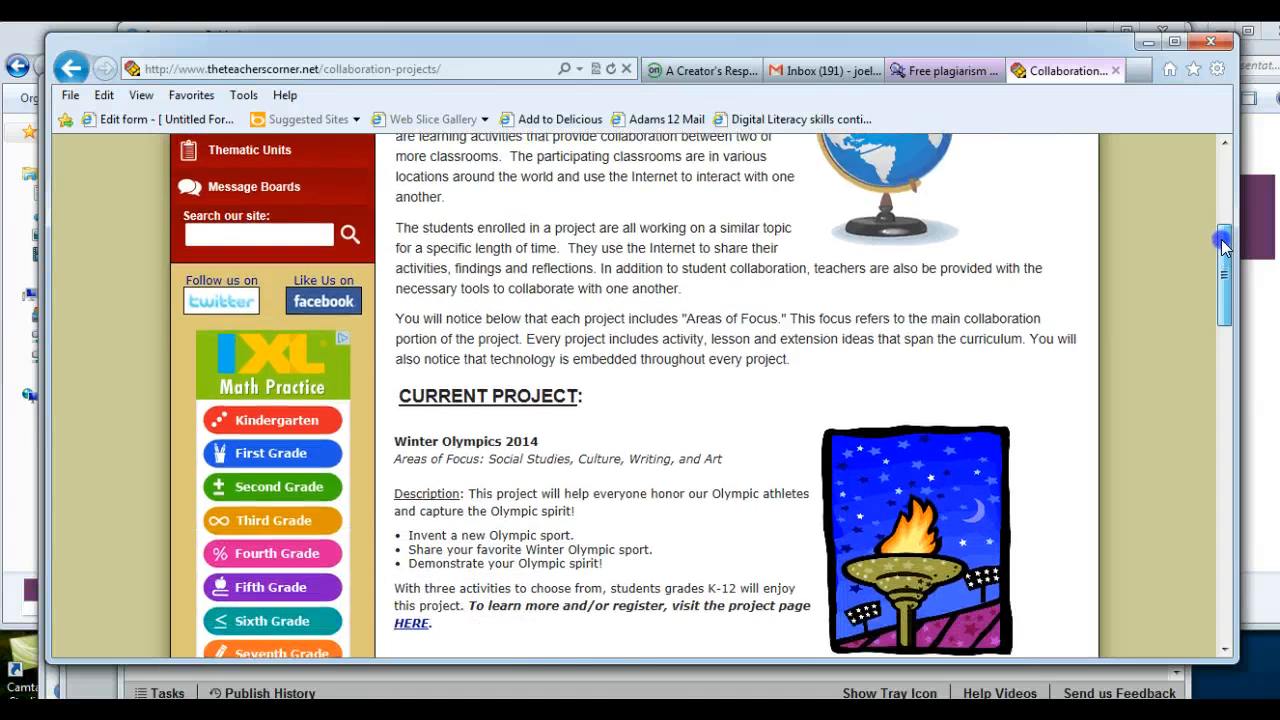
scroll(down, 3)
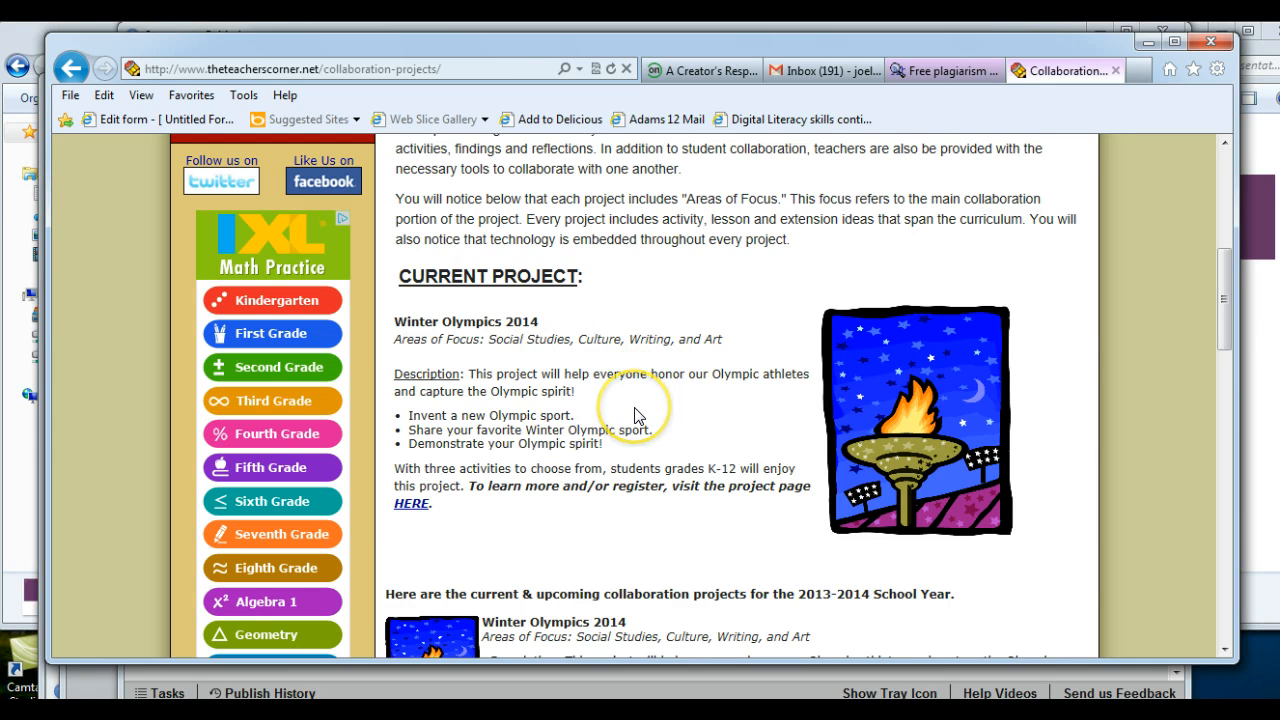
mouse_move(594, 472)
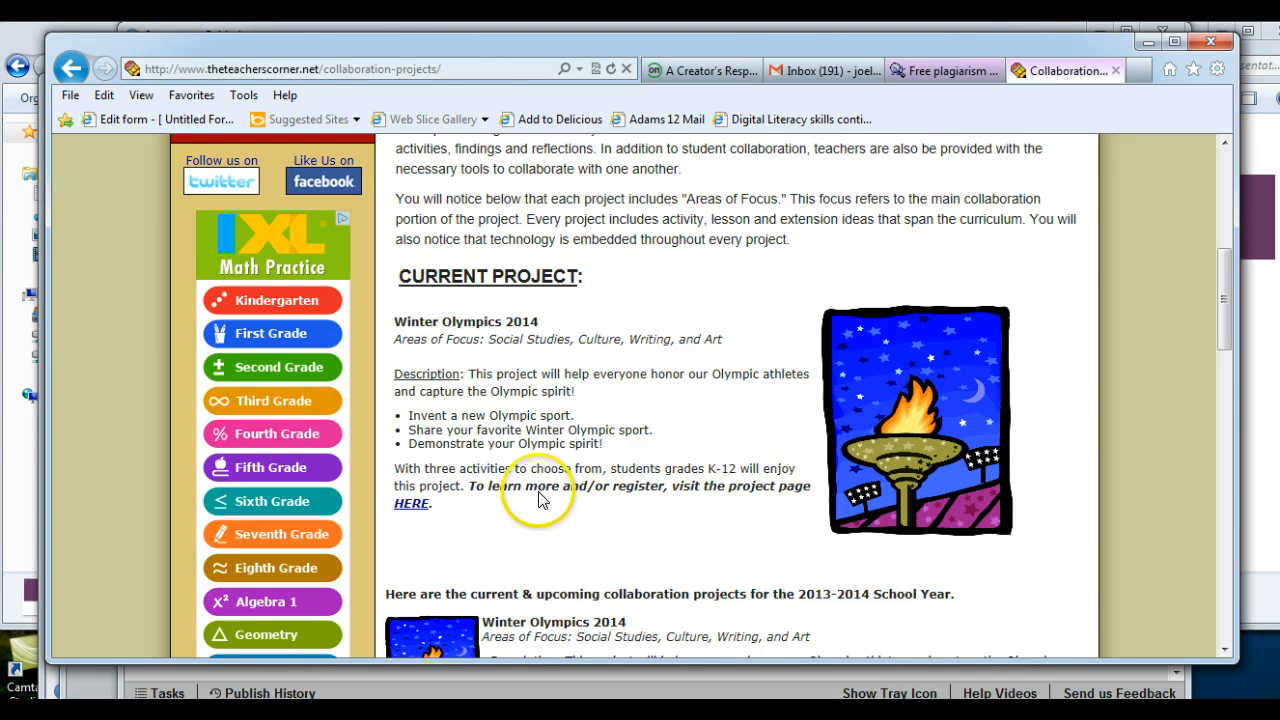
mouse_move(1188, 314)
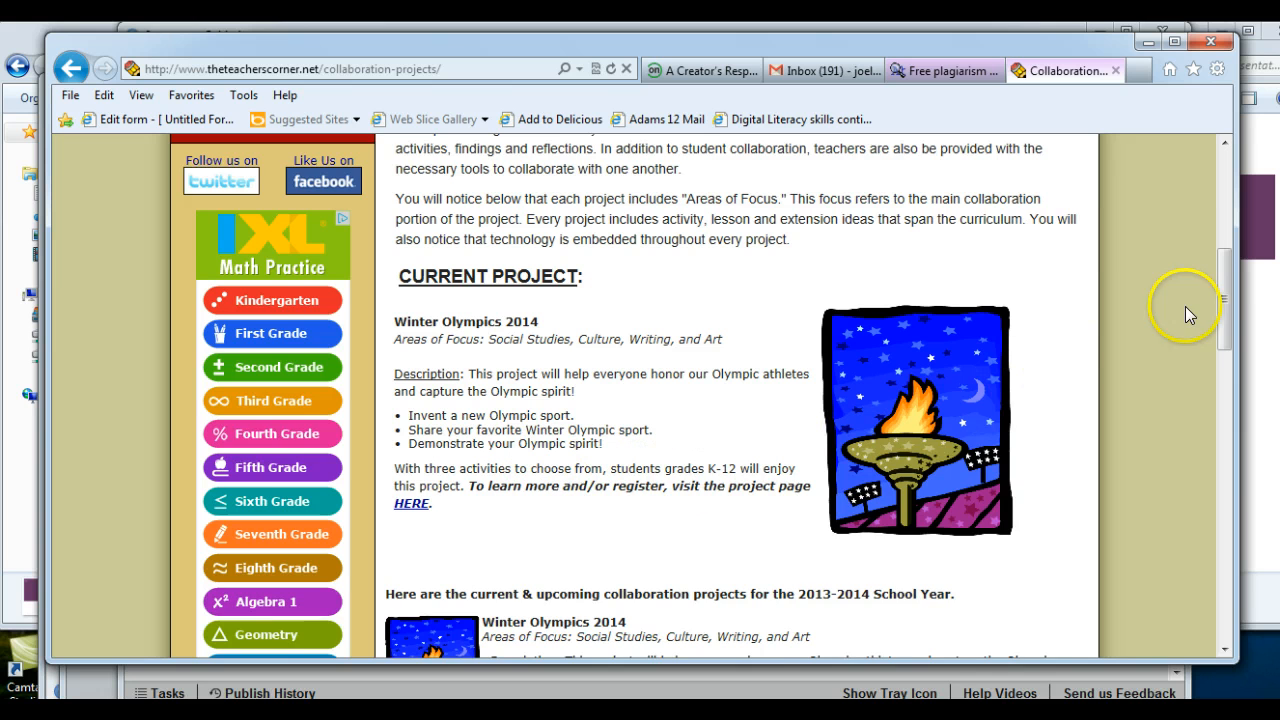
scroll(down, 3)
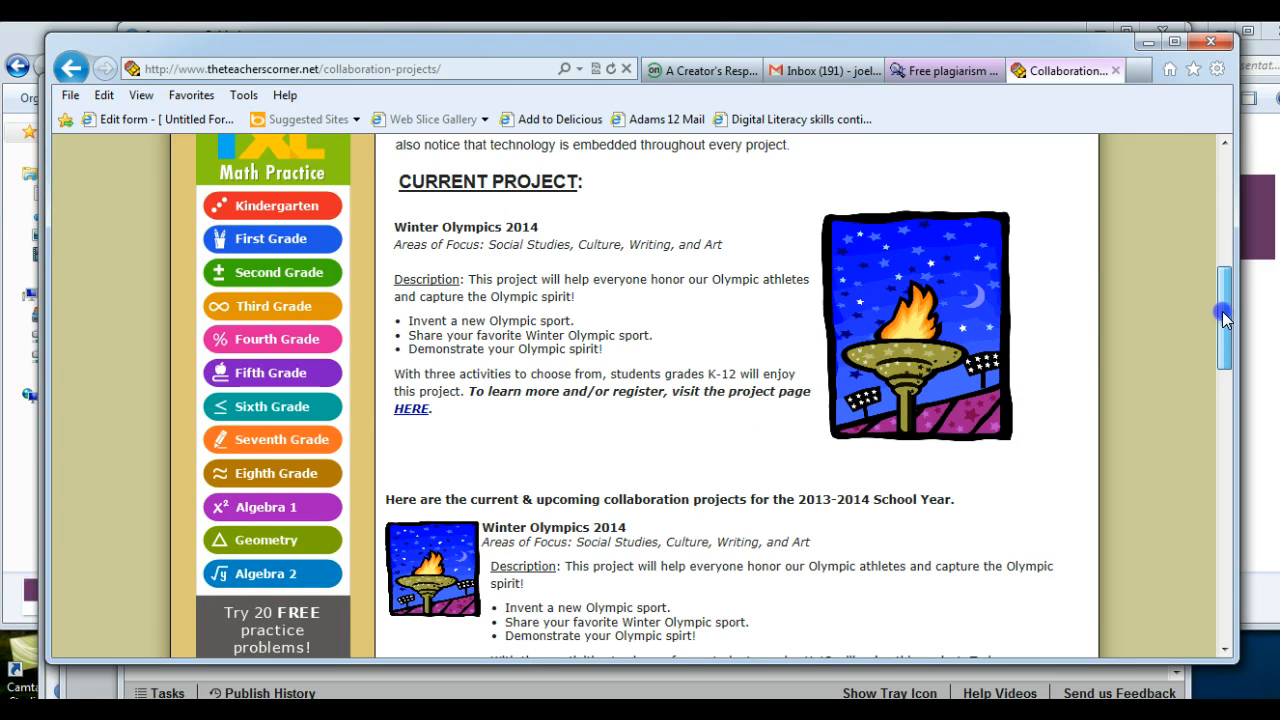
scroll(down, 3)
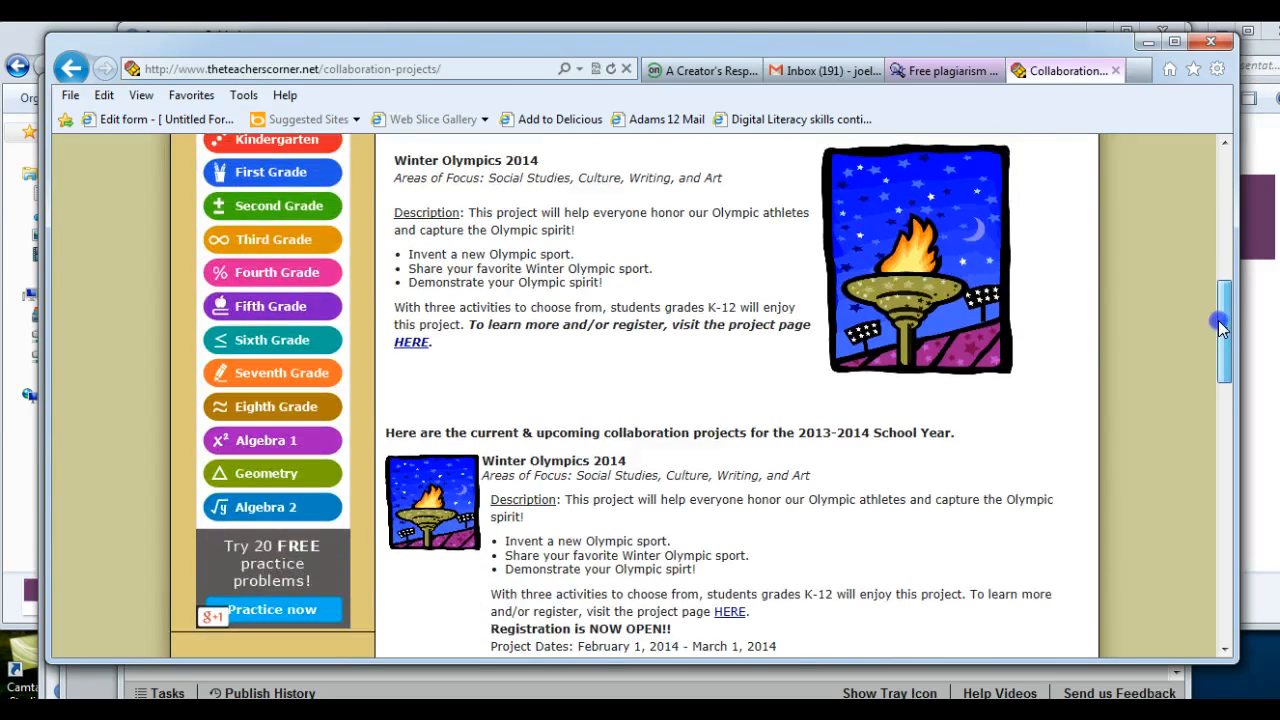
scroll(down, 3)
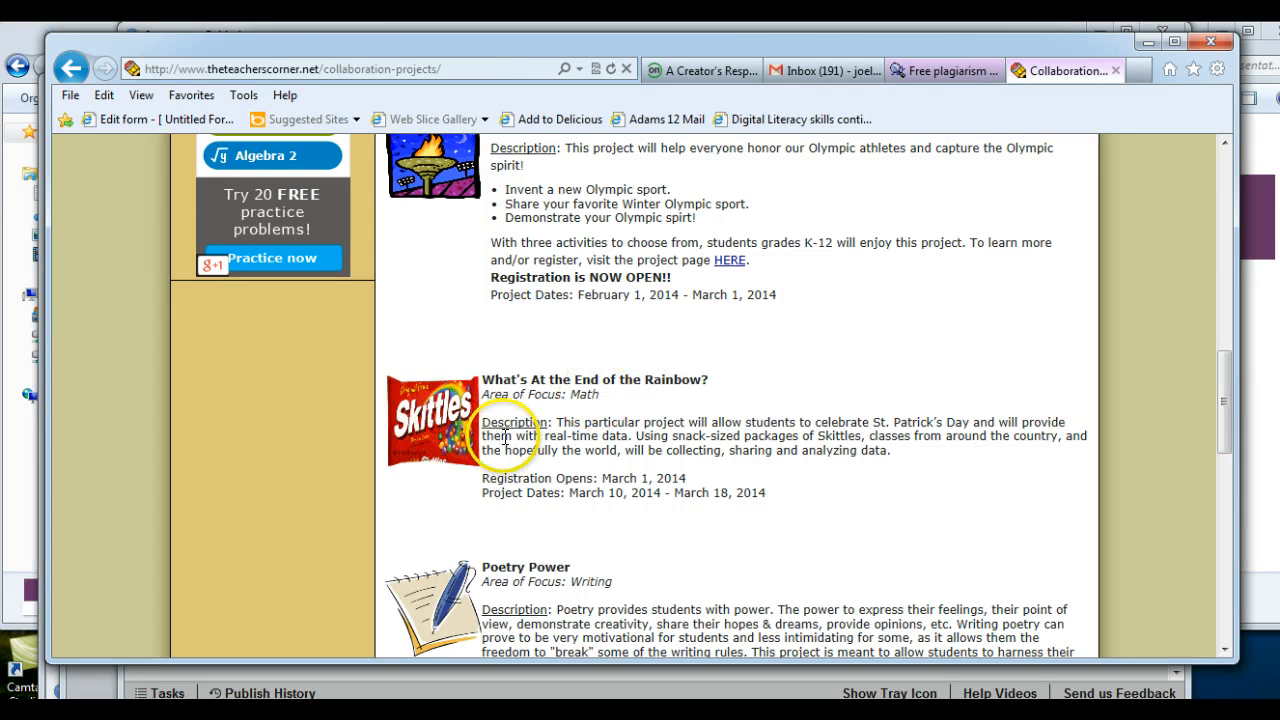
mouse_move(576, 476)
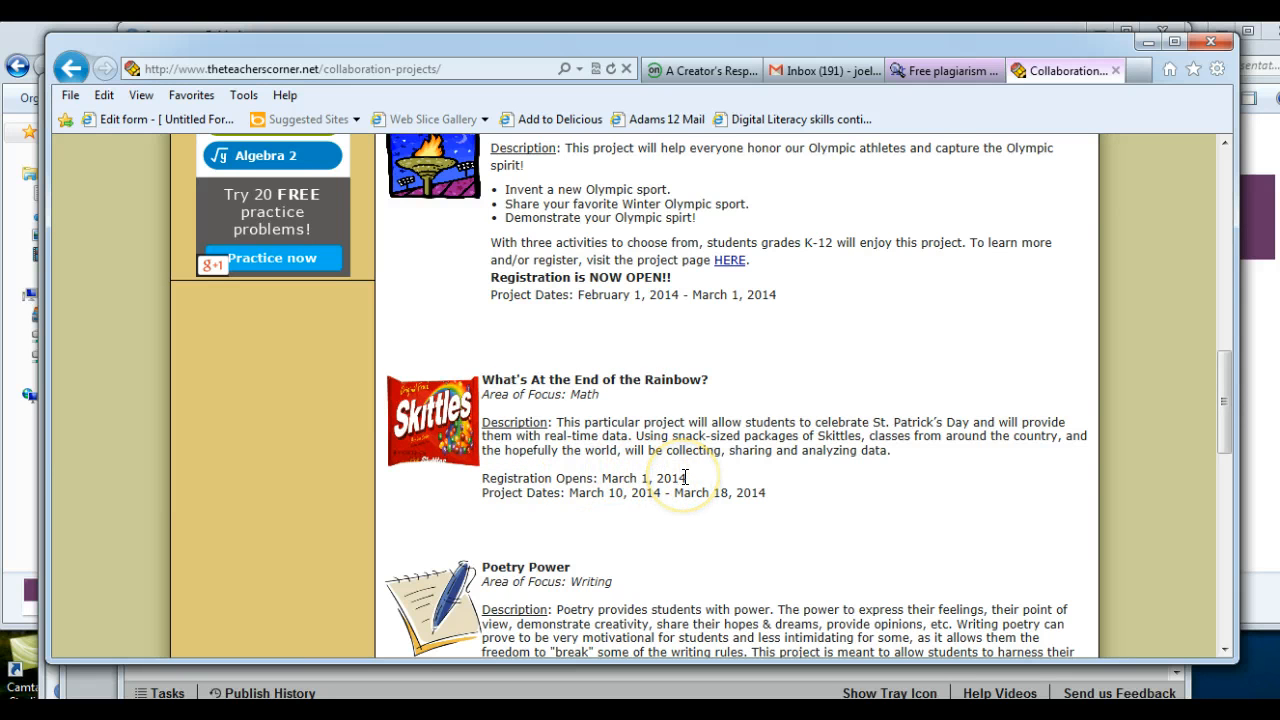
mouse_move(1216, 384)
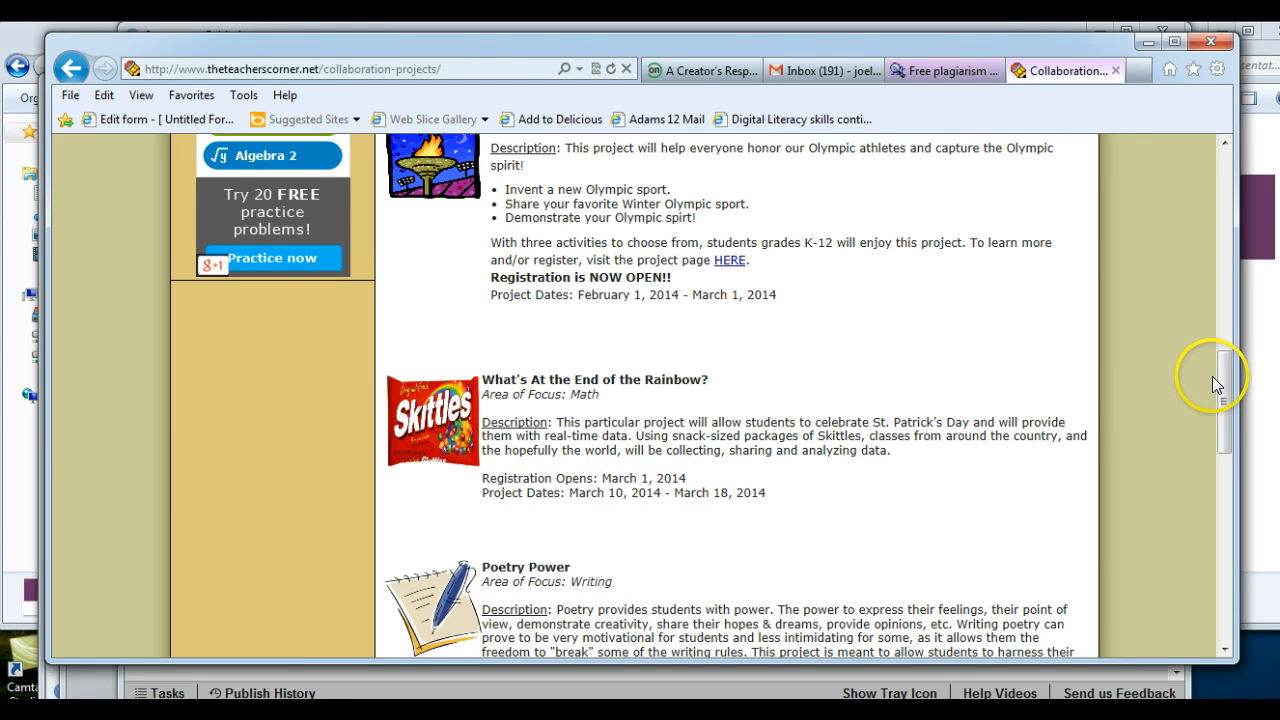
scroll(down, 3)
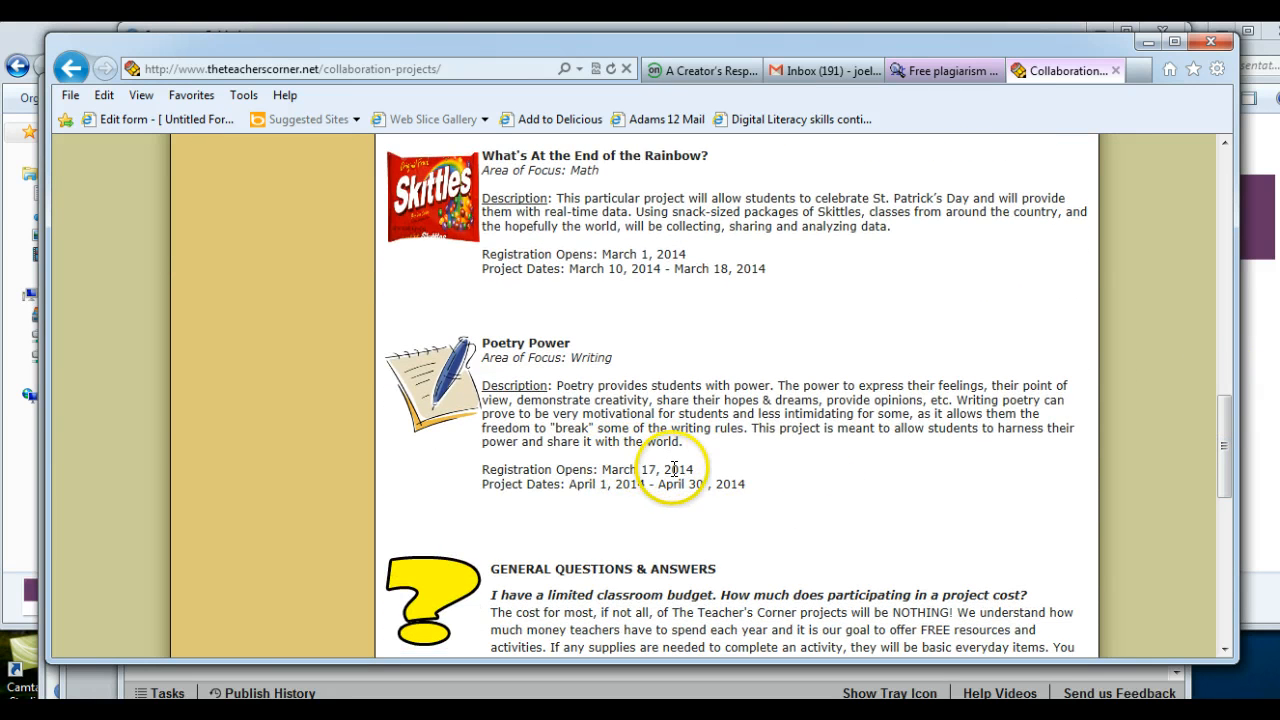
mouse_move(1180, 400)
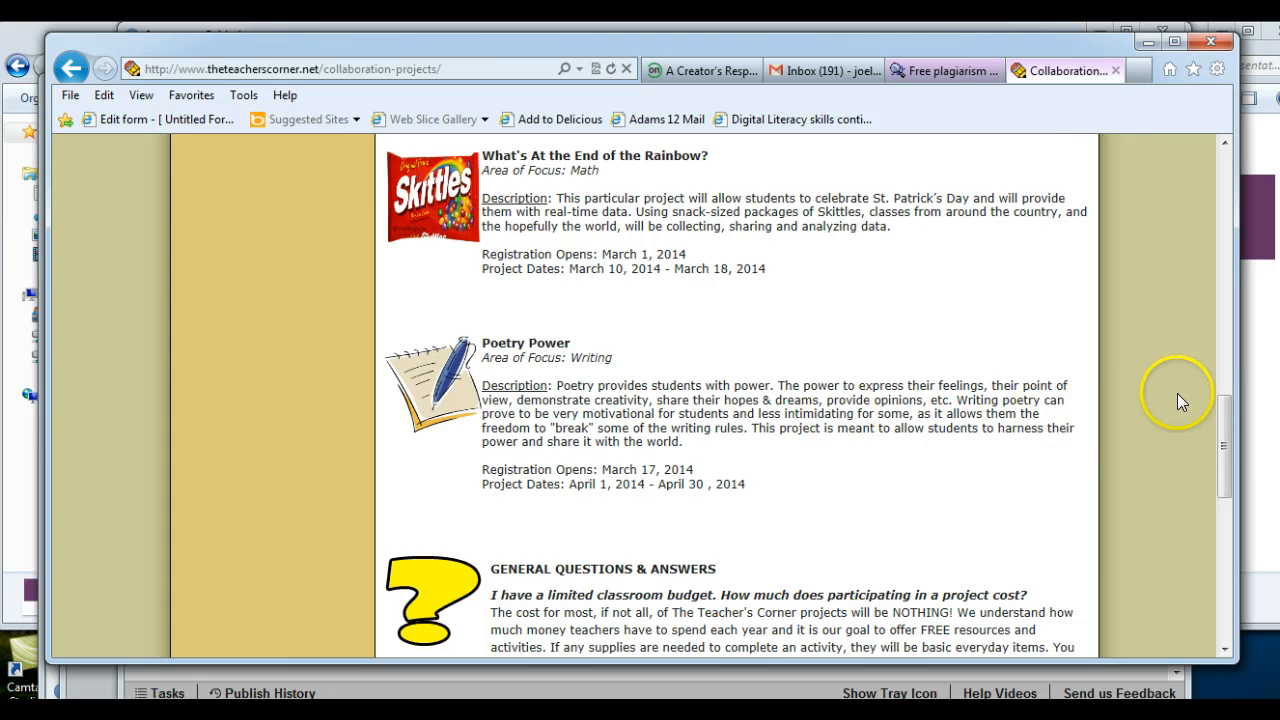
scroll(down, 3)
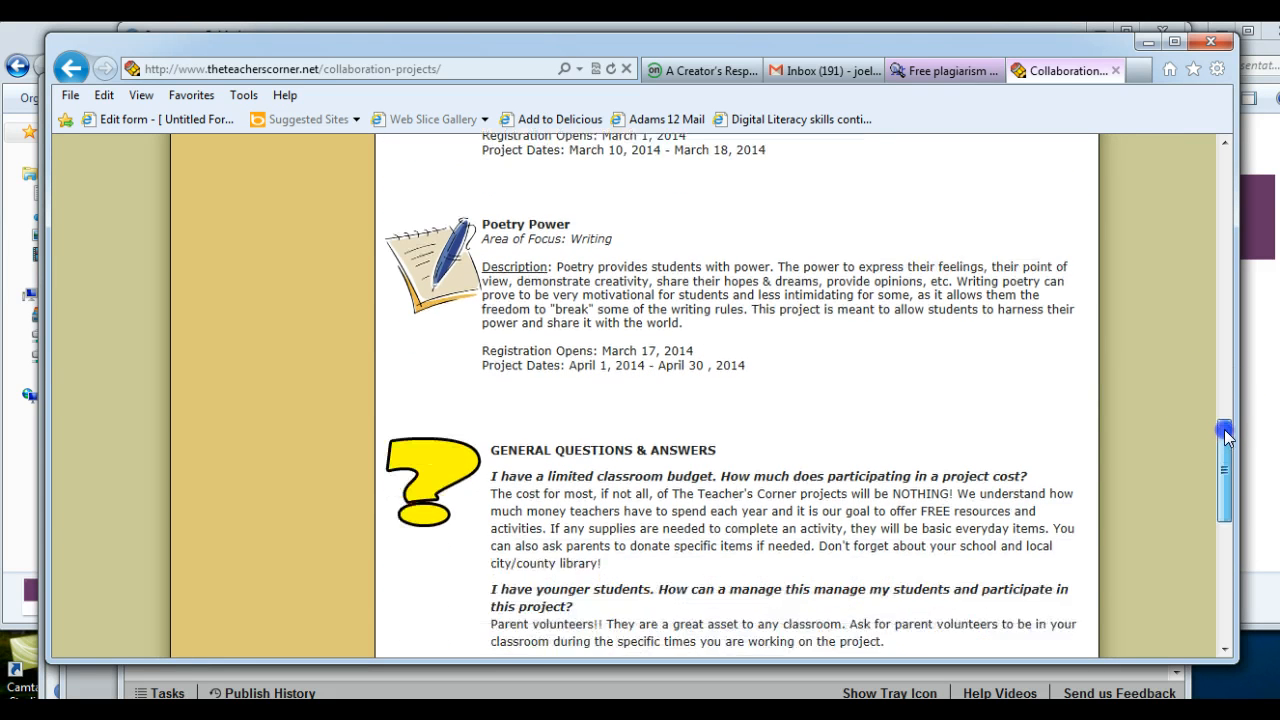
scroll(down, 3)
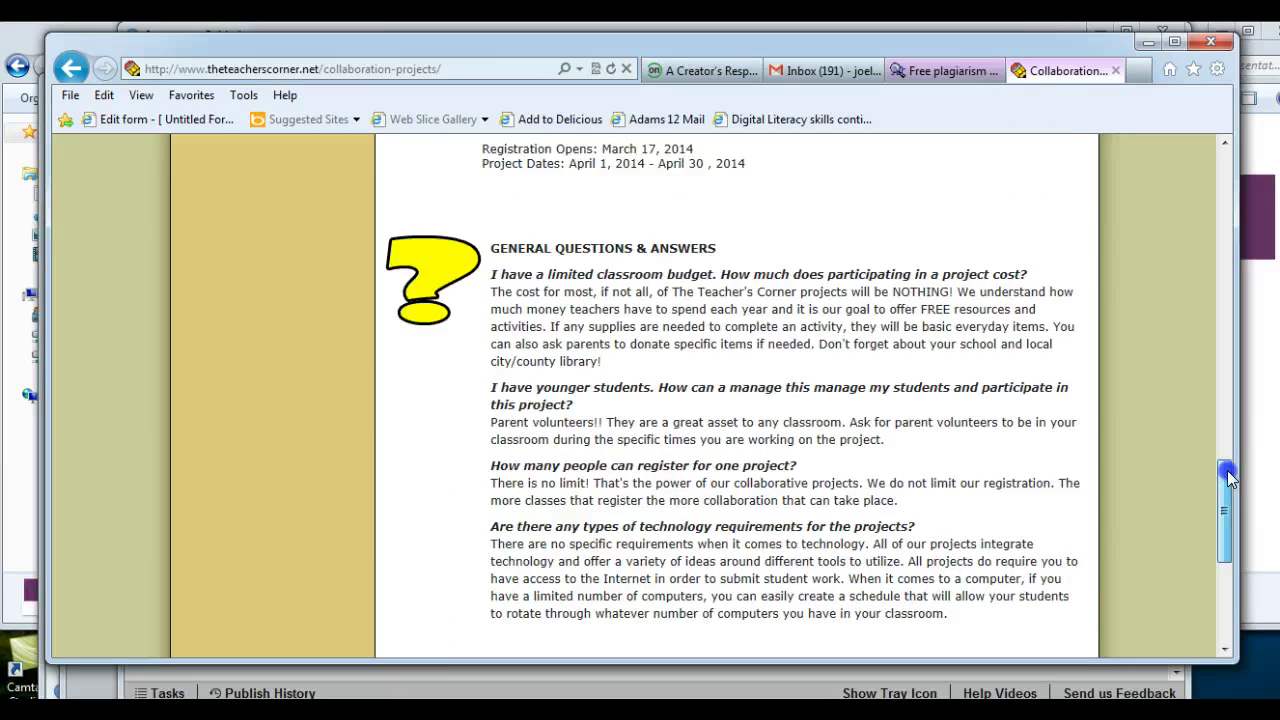